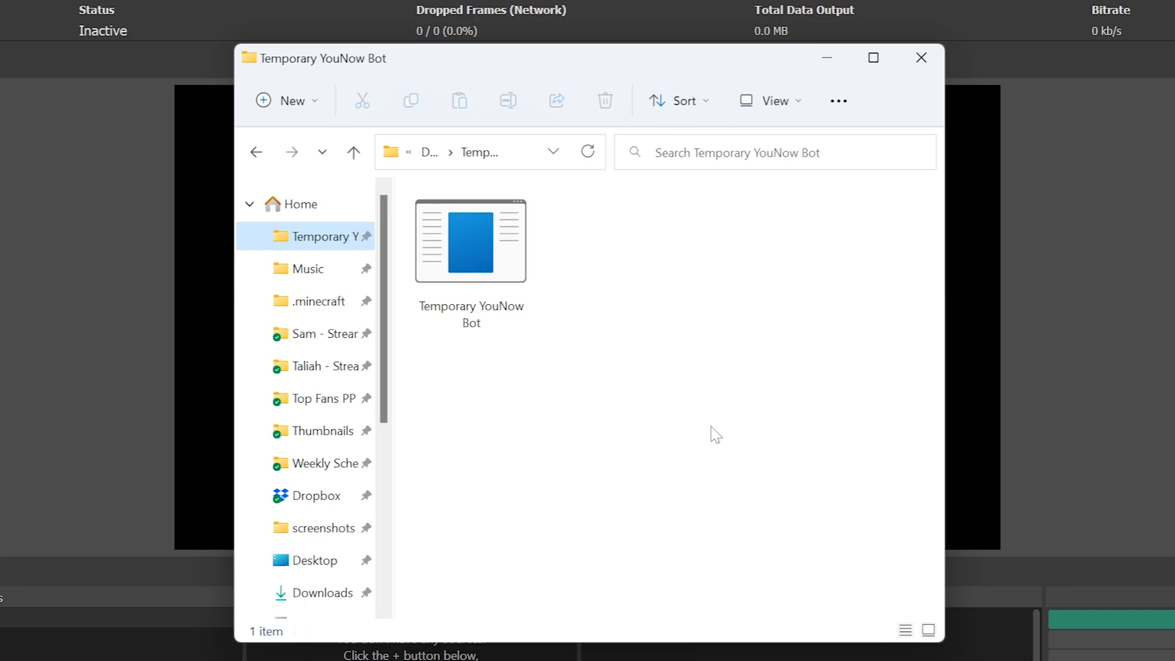
click(470, 240)
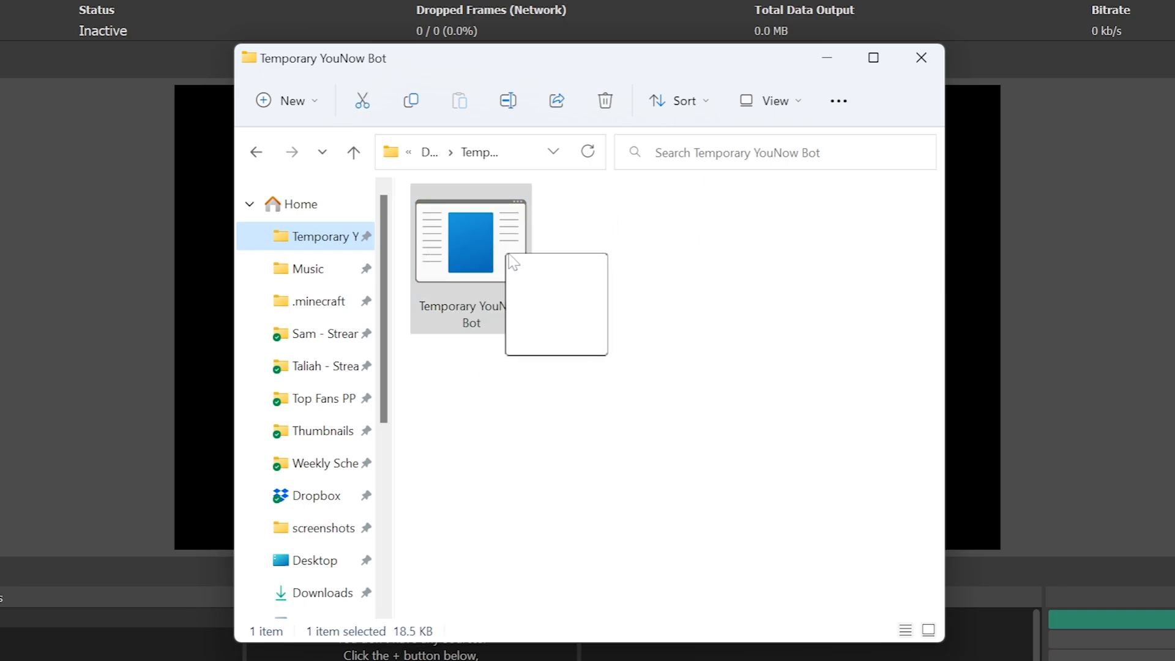